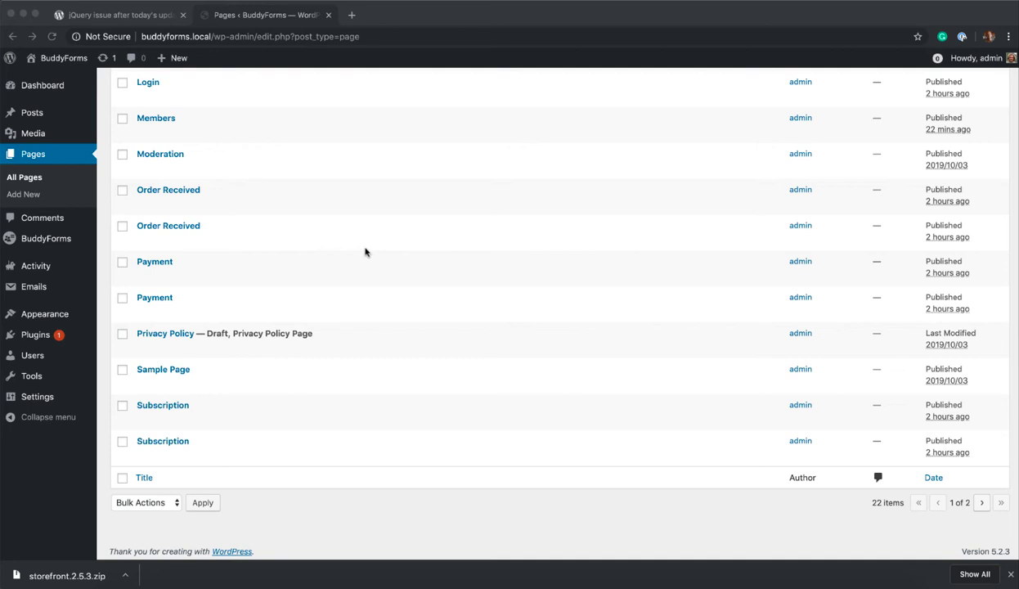
mouse_move(297, 330)
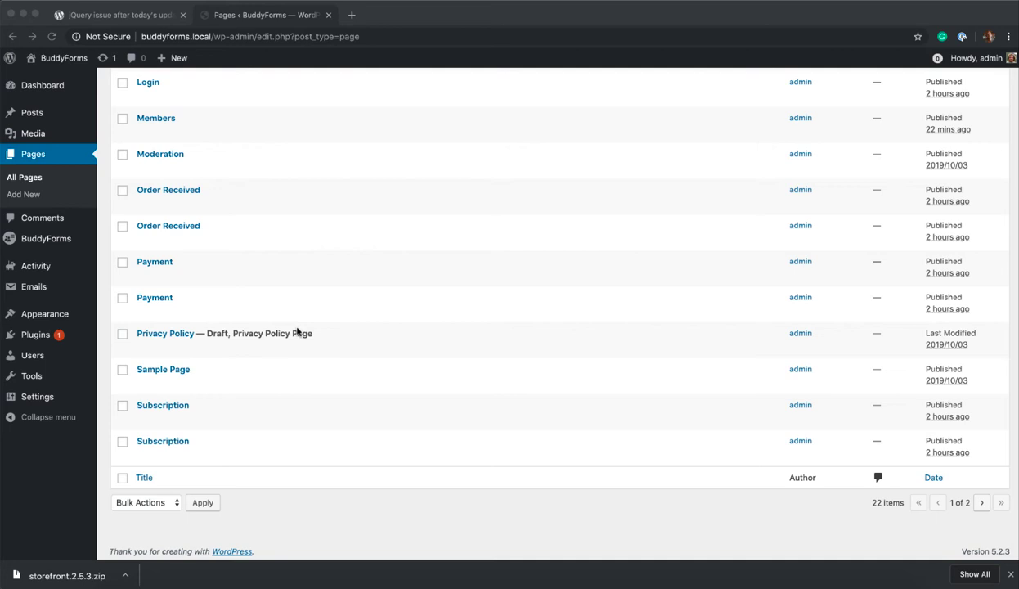
mouse_move(163, 370)
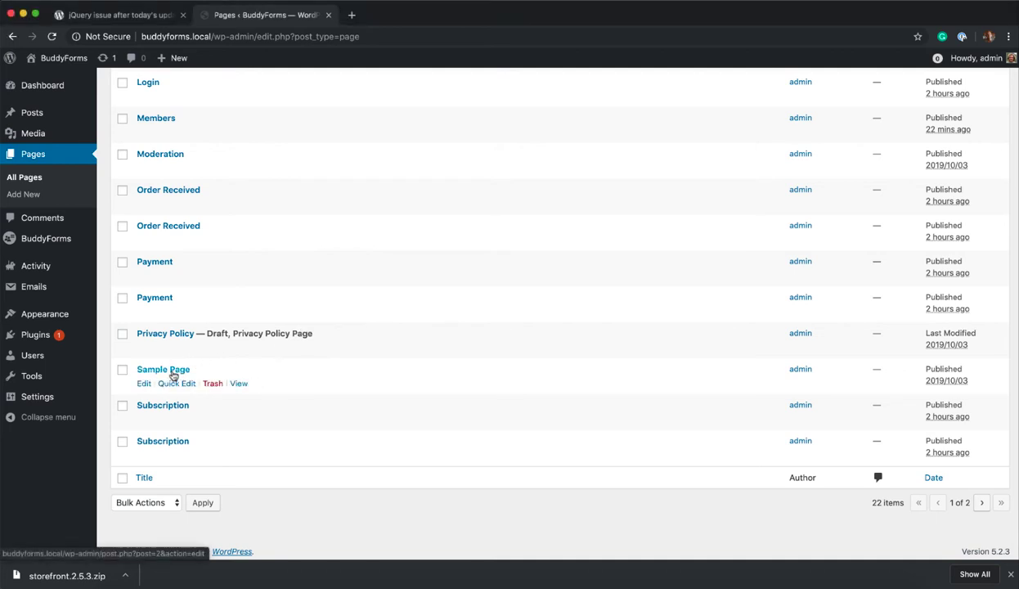
Copy the Sample Page edit link to read its post ID (2), then return to functions.php
right_click(163, 369)
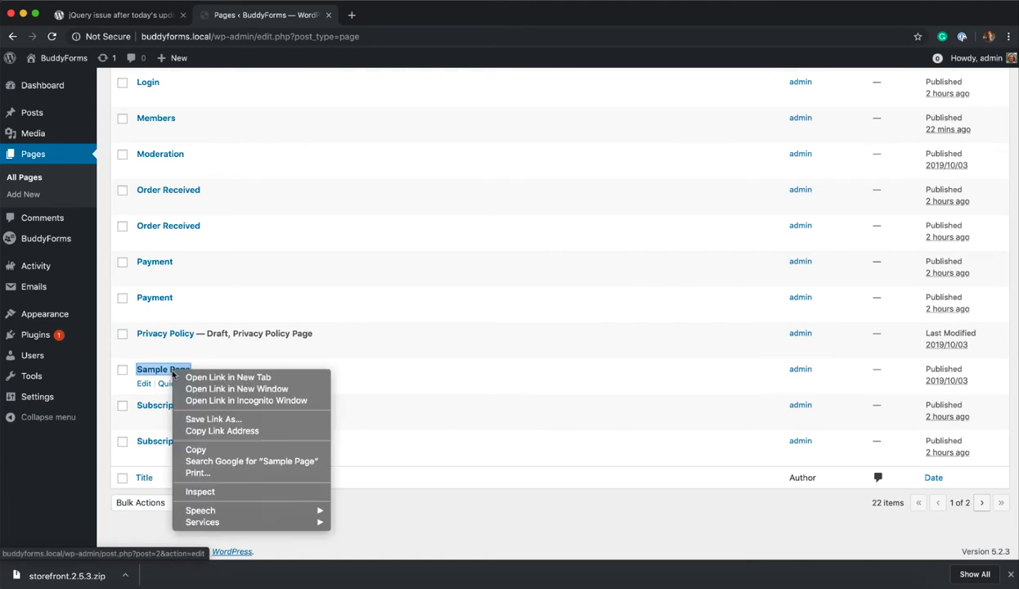
mouse_move(236, 389)
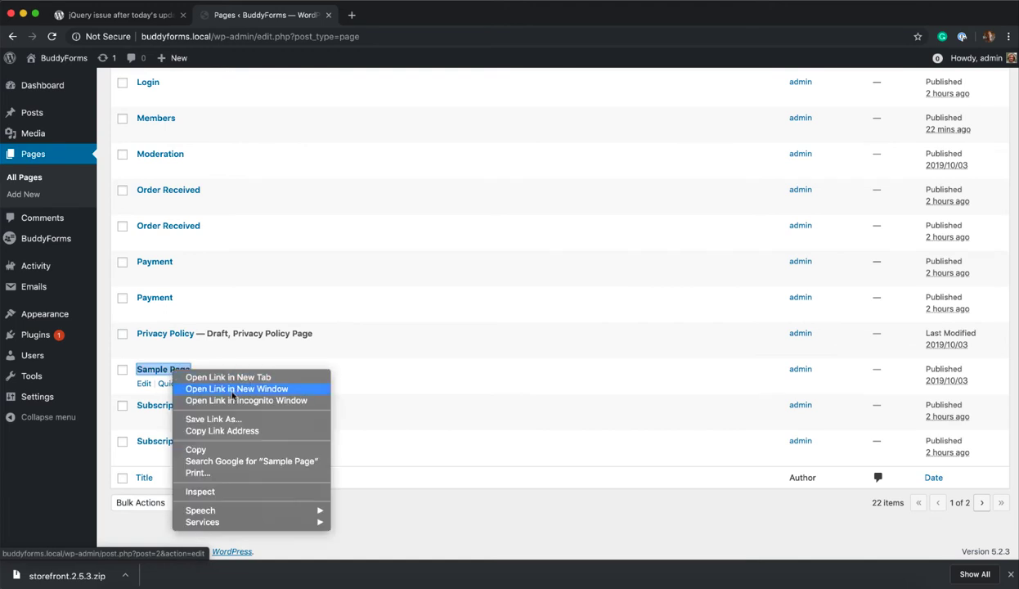
mouse_move(237, 431)
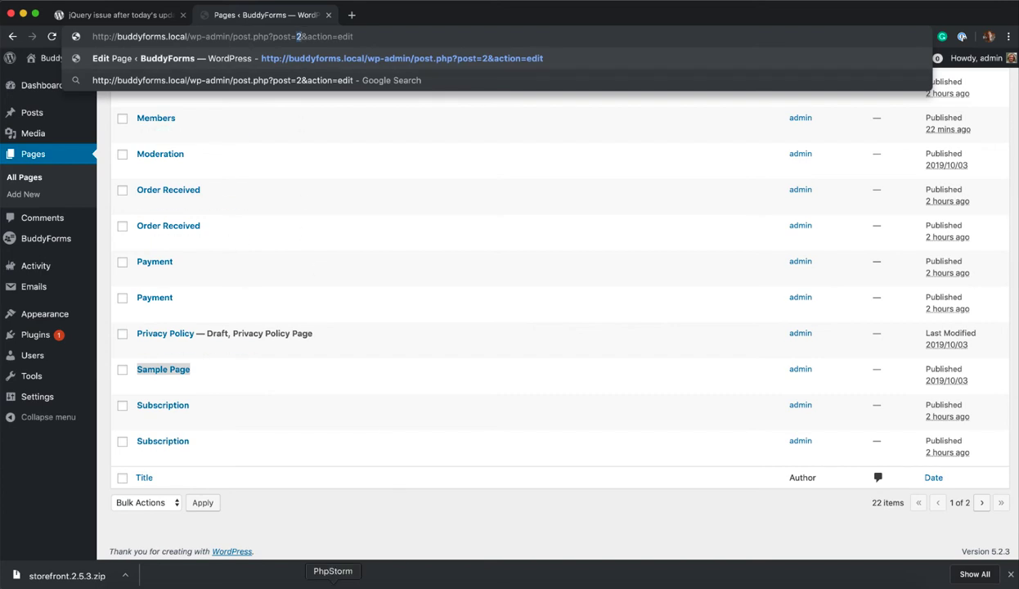
left_click(332, 571)
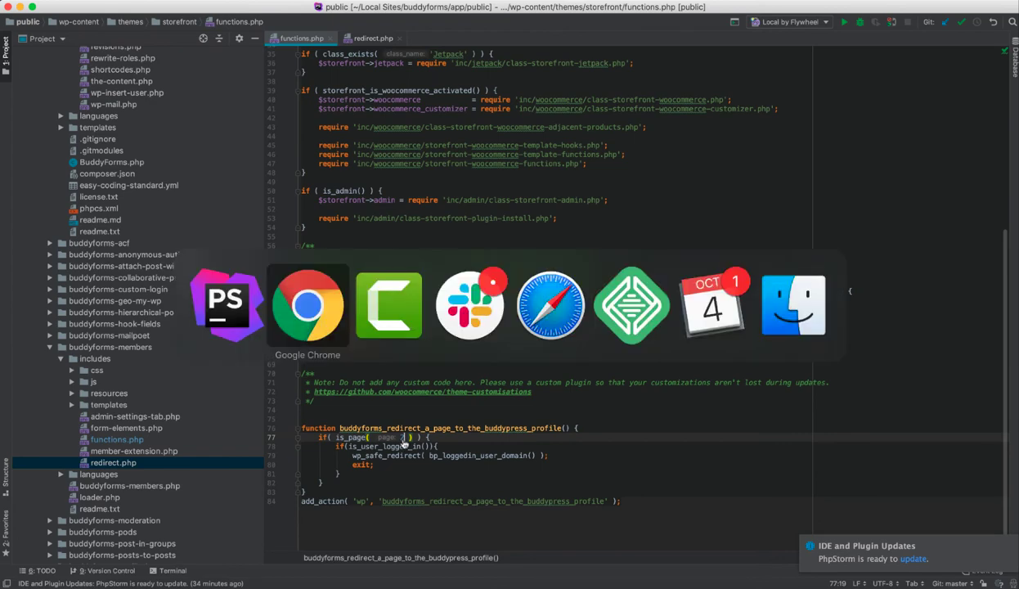
Visit the Sample Page while logged in and land on your BuddyPress member profile
left_click(308, 306)
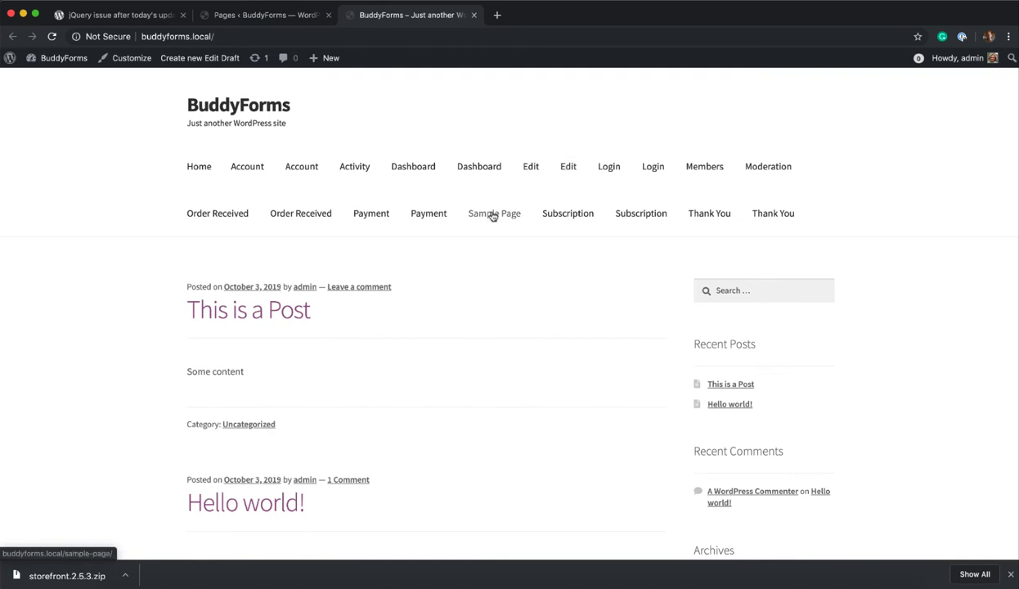
left_click(703, 167)
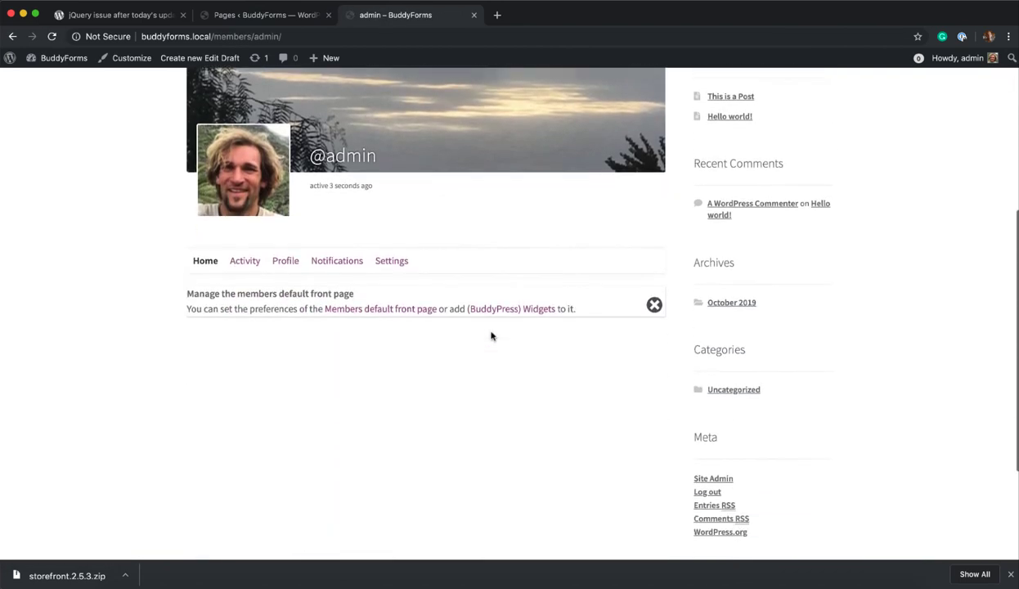
scroll("up", 3)
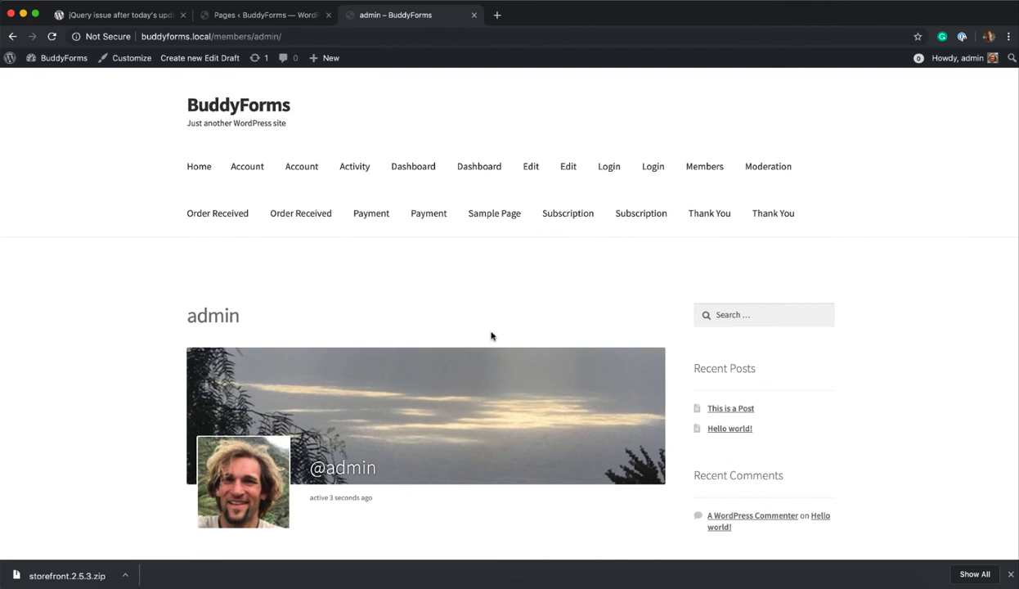
mouse_move(494, 281)
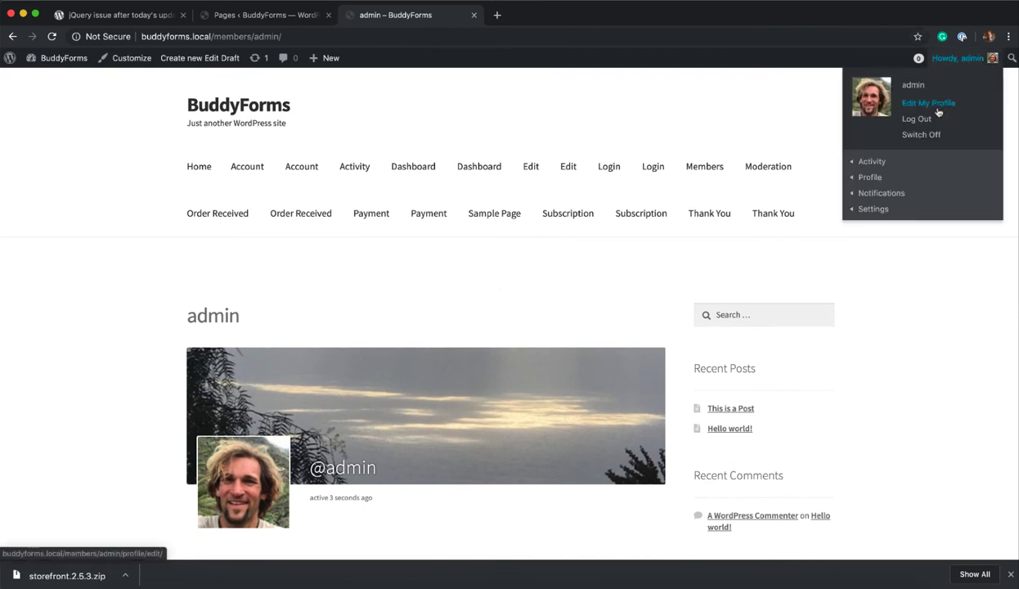
Log out via the account menu and return to the site to view the Sample Page normally
left_click(916, 118)
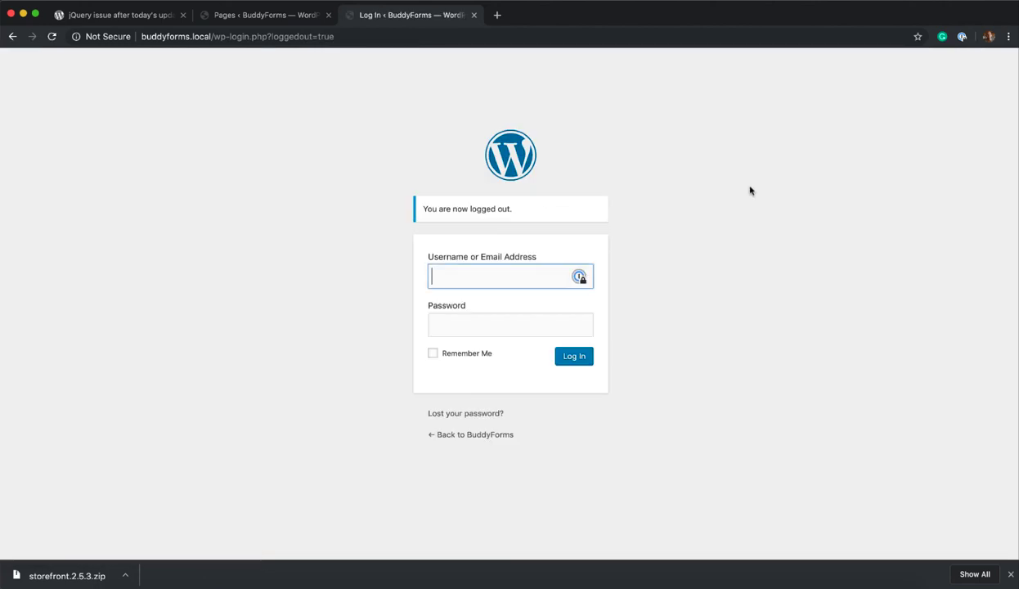
left_click(572, 357)
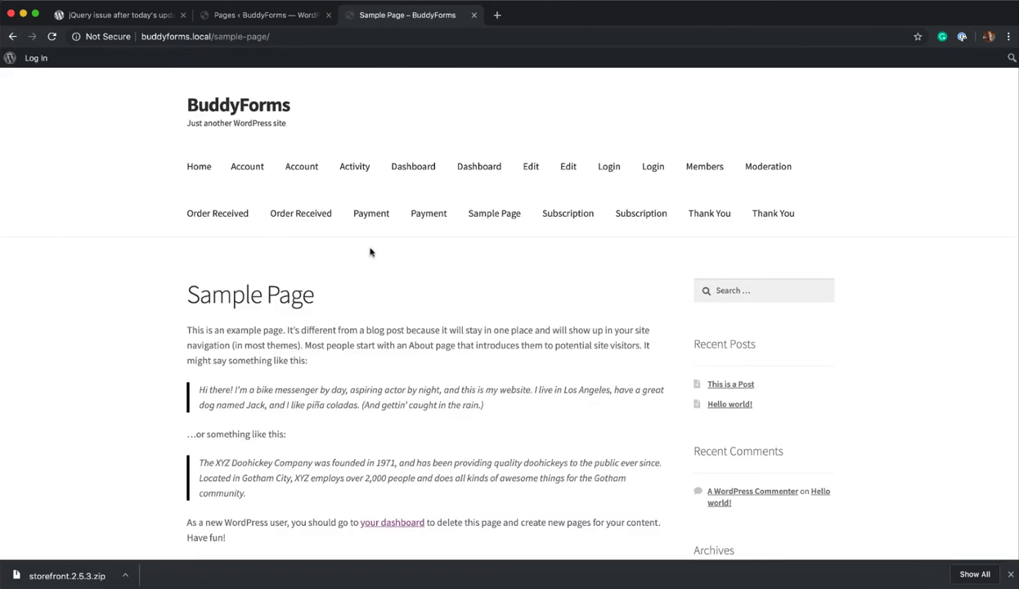
mouse_move(456, 441)
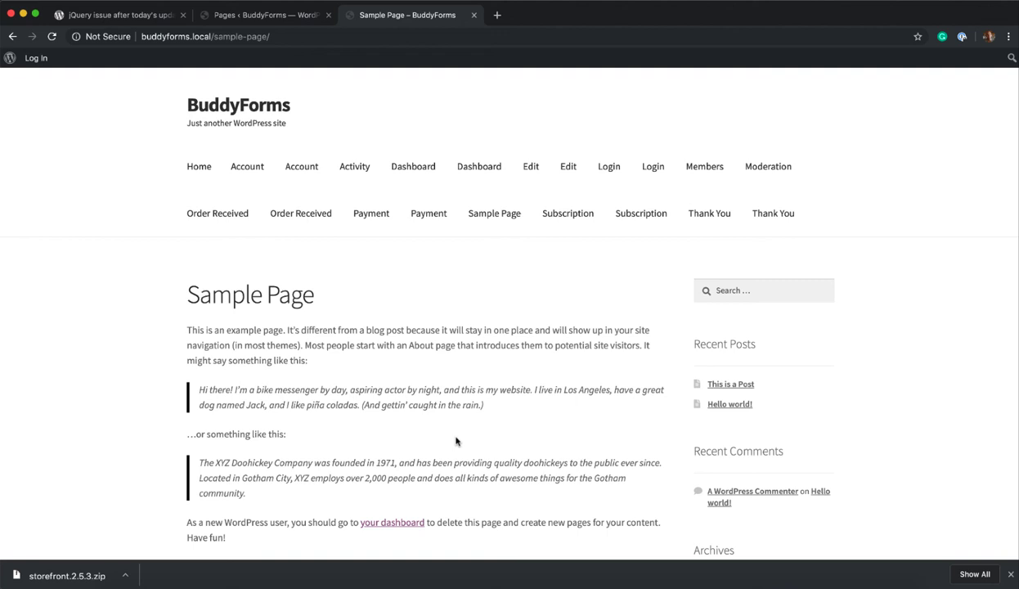
mouse_move(520, 350)
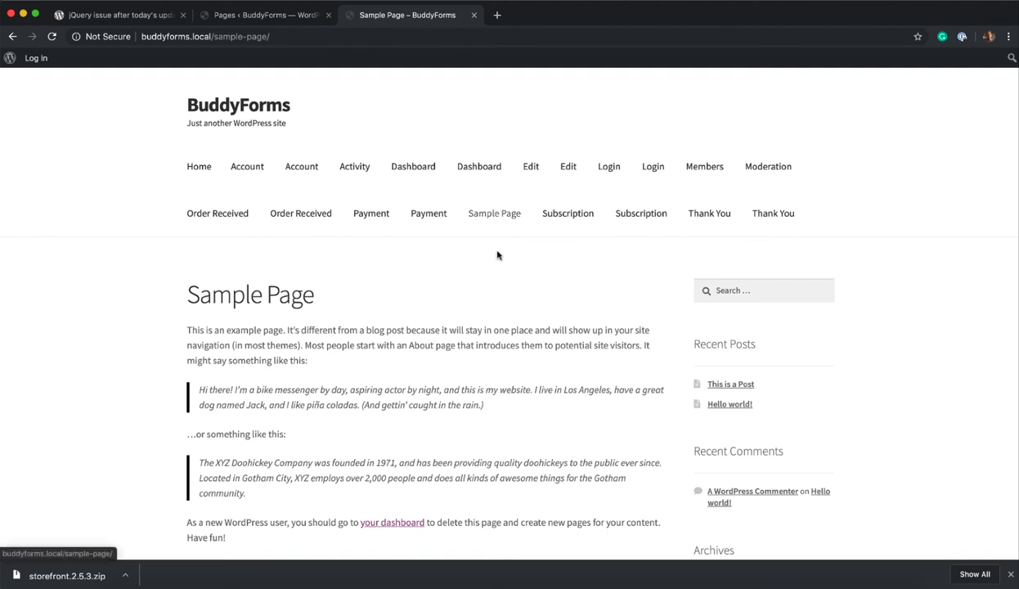
mouse_move(515, 324)
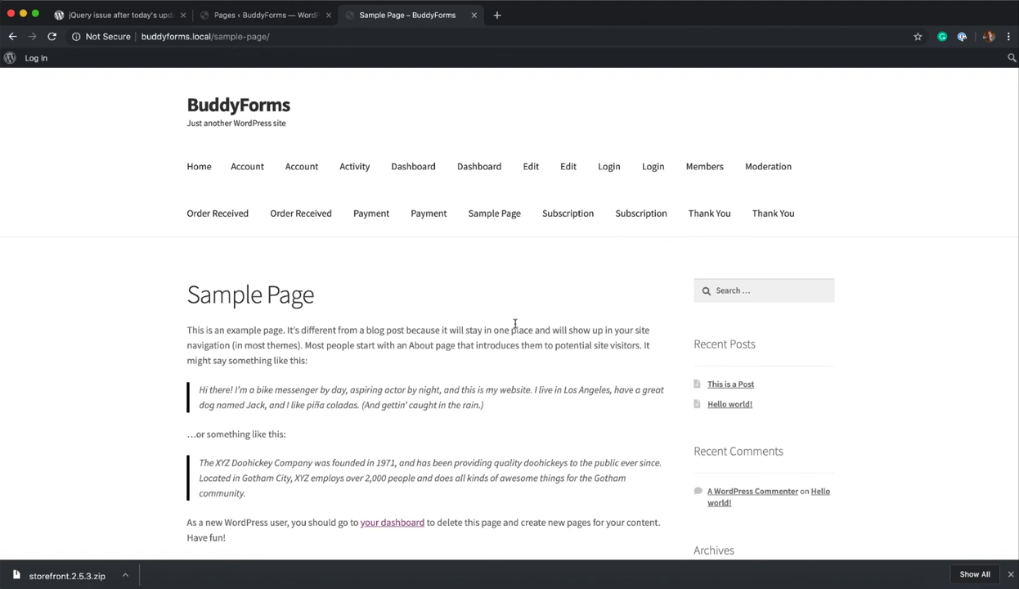
mouse_move(548, 188)
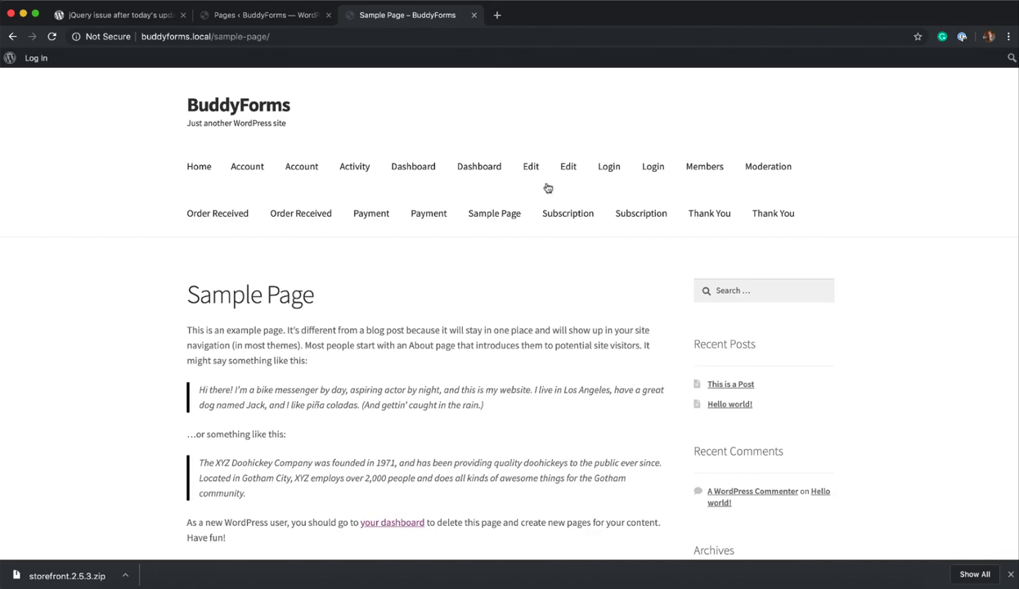